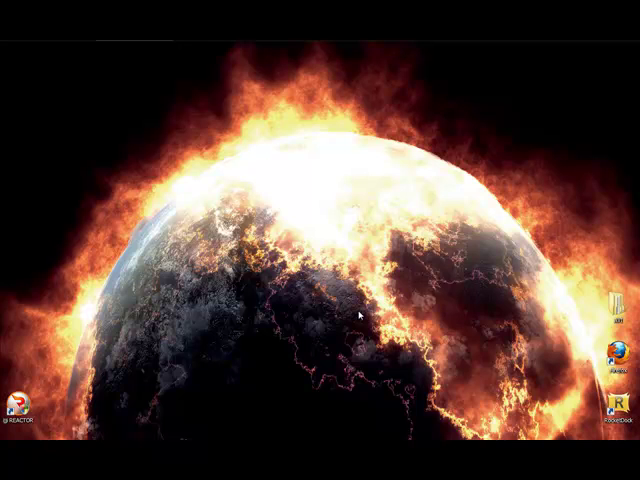
mouse_move(158, 161)
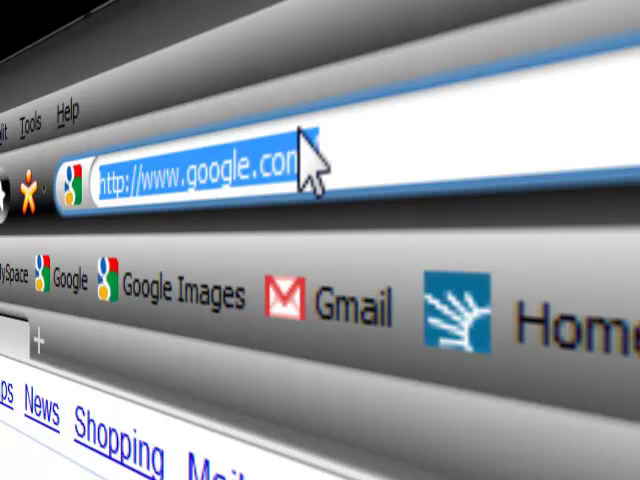
type("mozilla.")
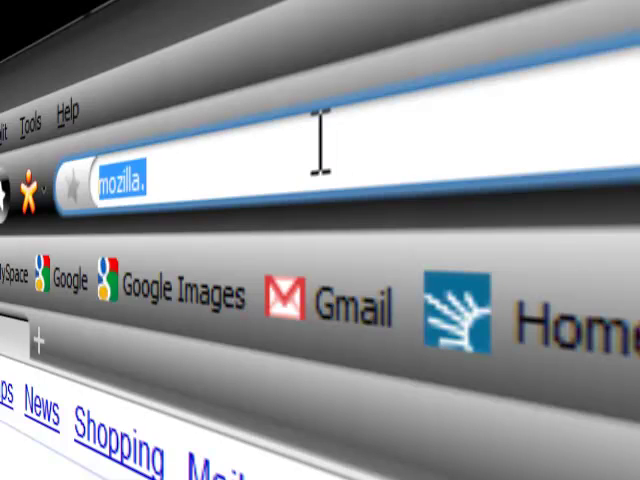
type("http://www.mozilla.com/en-US/")
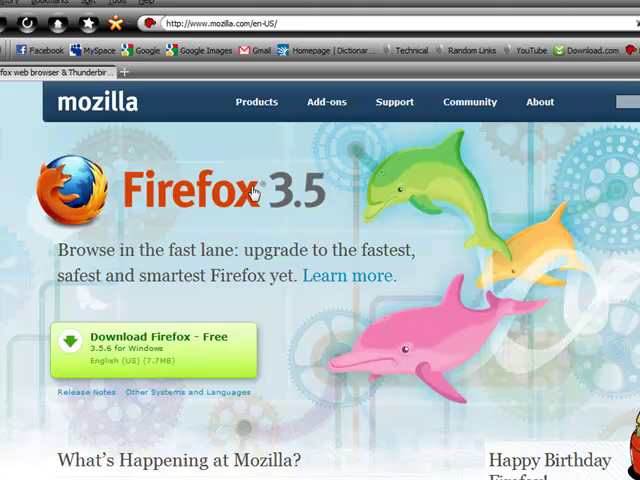
mouse_move(282, 227)
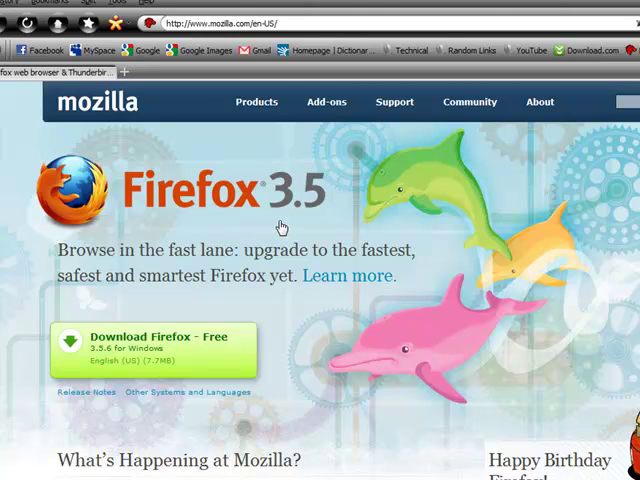
mouse_move(313, 196)
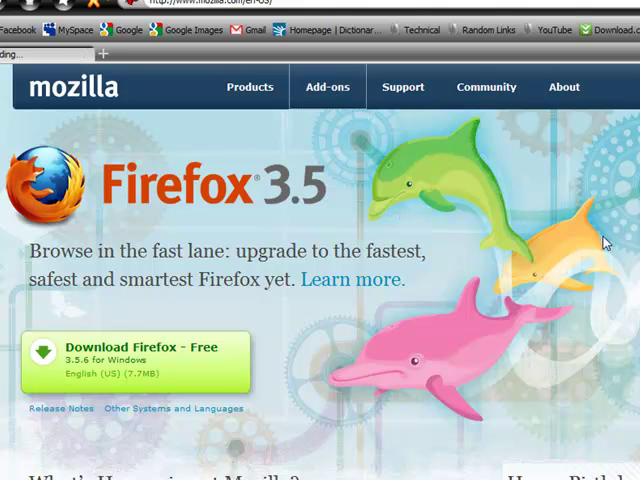
Step: Open the Mozilla add-ons site and search for 'fire.fm'
left_click(327, 87)
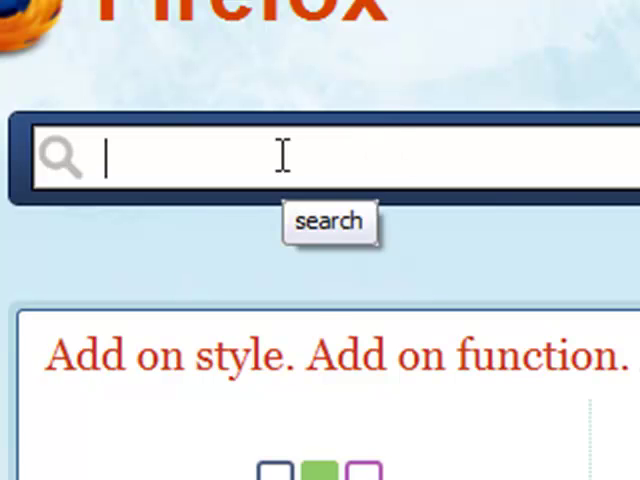
type("fire.fm")
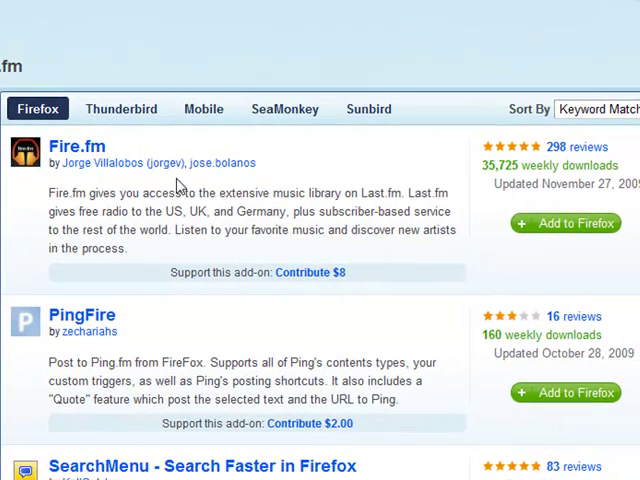
mouse_move(33, 153)
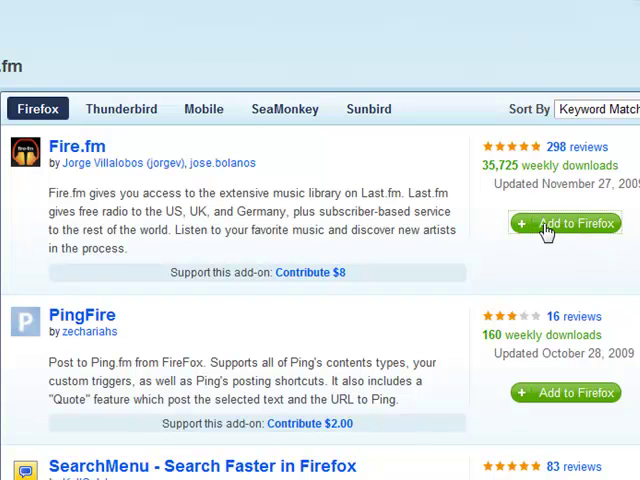
Step: Add Fire.fm 1.3.1 to Firefox and restart the browser to finish installing
left_click(565, 223)
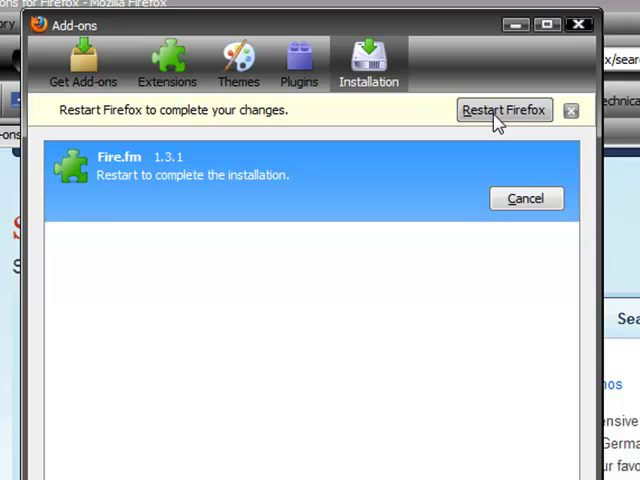
left_click(503, 110)
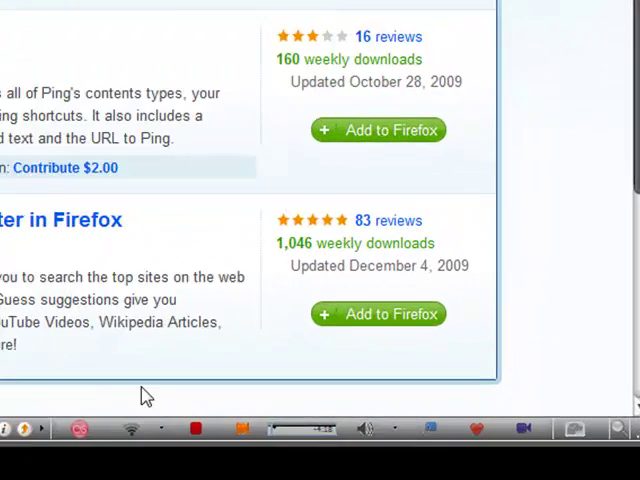
Step: Stop the Evanescence similar-artists station and try the status-bar volume control
scroll("down", 3)
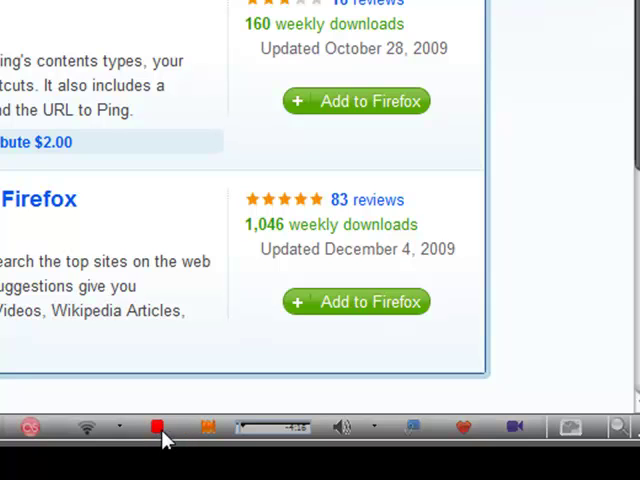
mouse_move(157, 427)
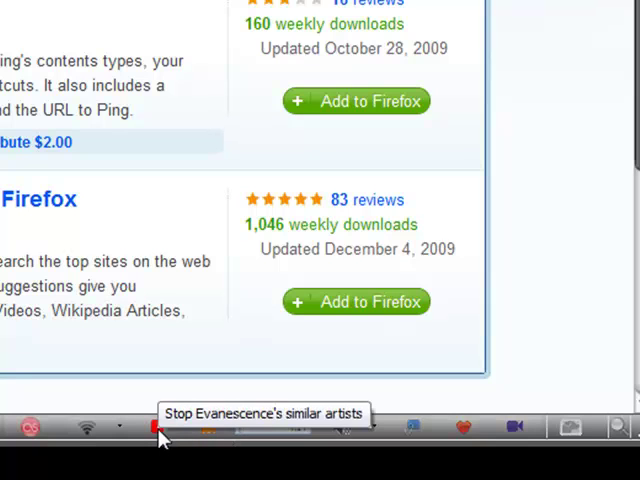
left_click(155, 428)
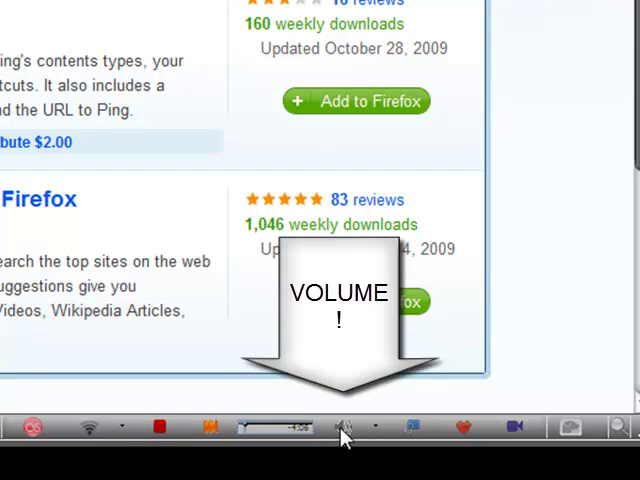
left_click(32, 427)
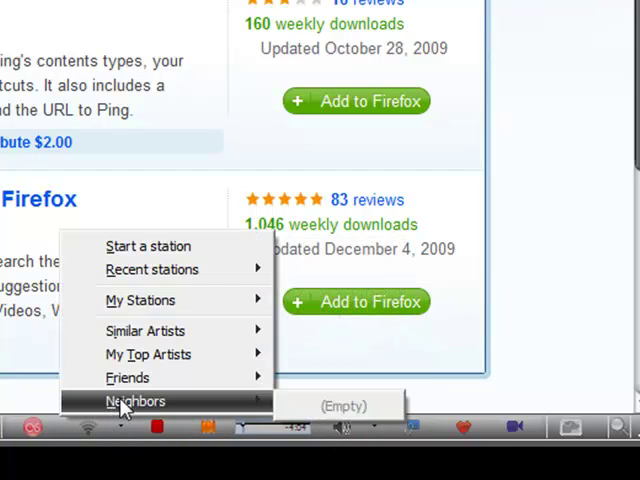
mouse_move(148, 355)
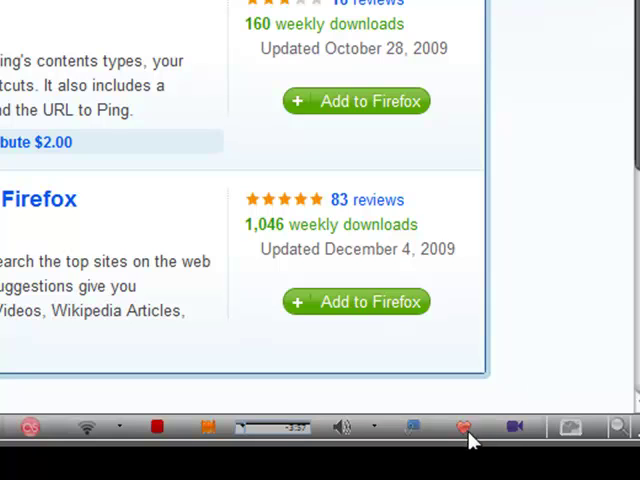
mouse_move(515, 430)
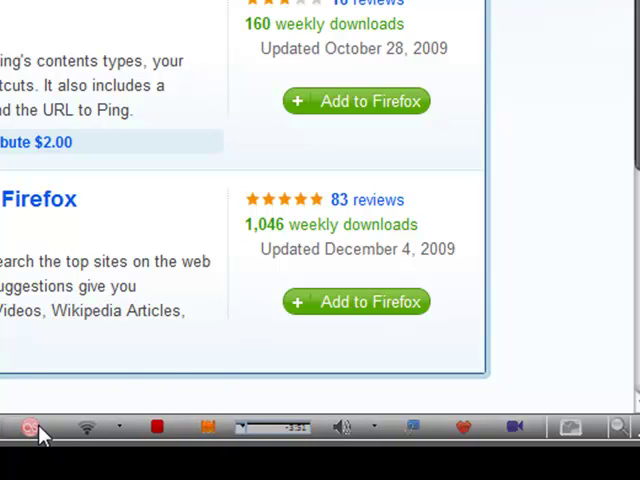
mouse_move(20, 427)
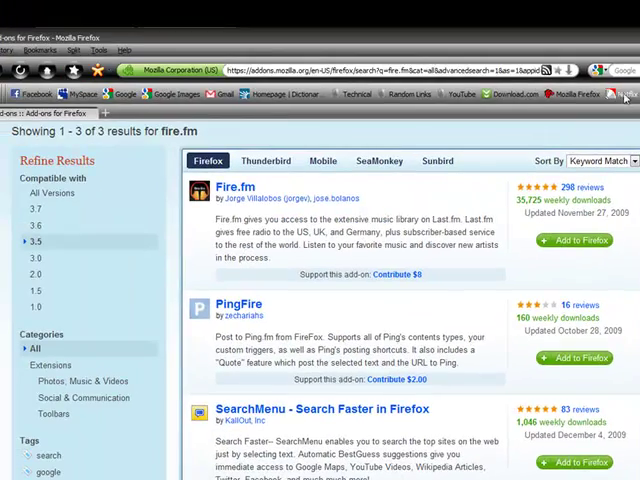
Step: Show Fire.fm's player controls in the bookmarks toolbar for the Evanescence station
left_click(624, 69)
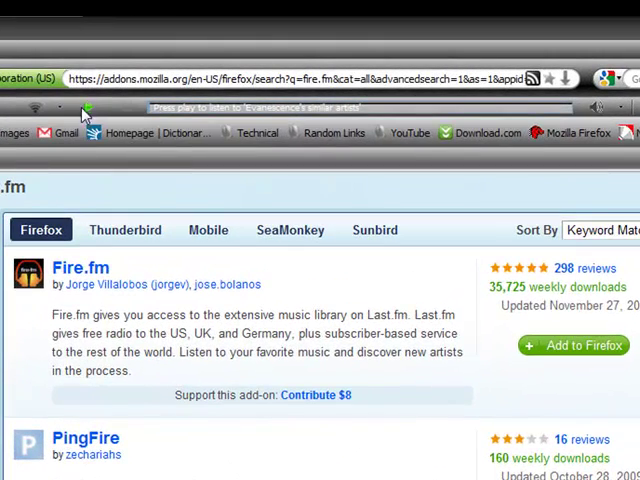
mouse_move(86, 112)
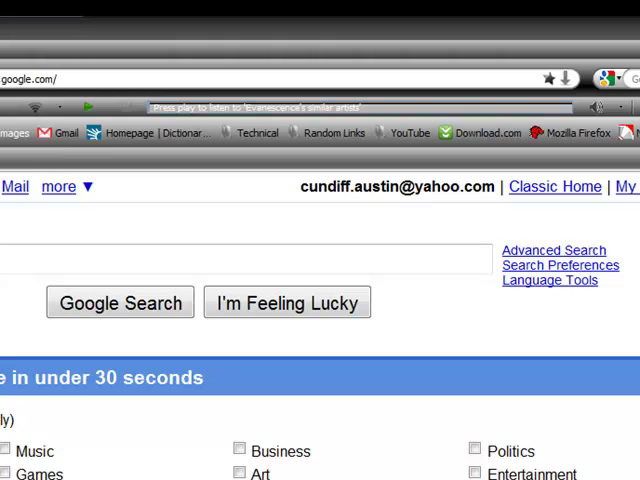
left_click(240, 258)
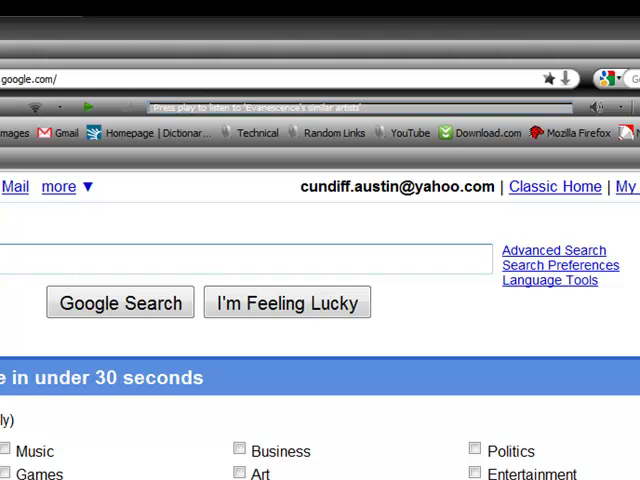